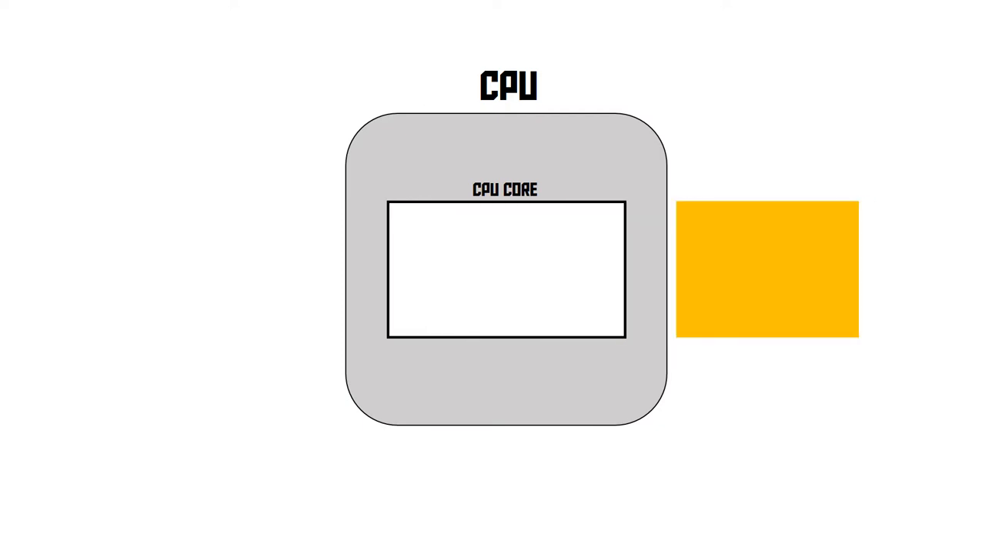
{"action": "left_click_drag", "start_coordinate": [767, 269], "coordinate": [430, 270]}
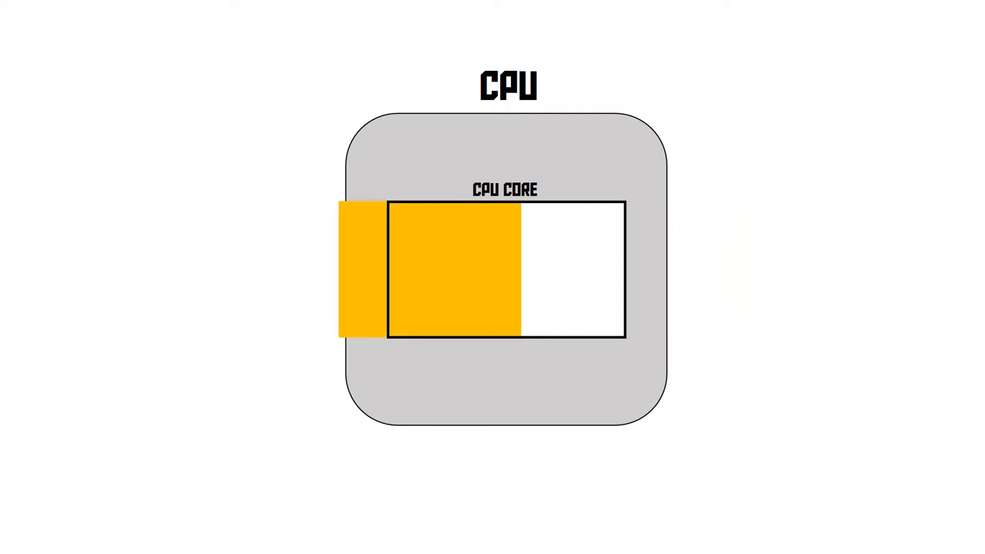